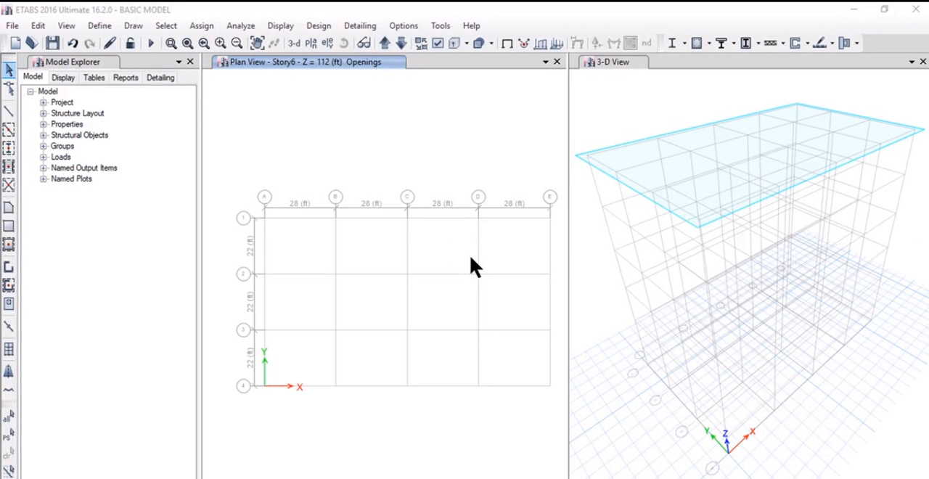
mouse_move(109, 42)
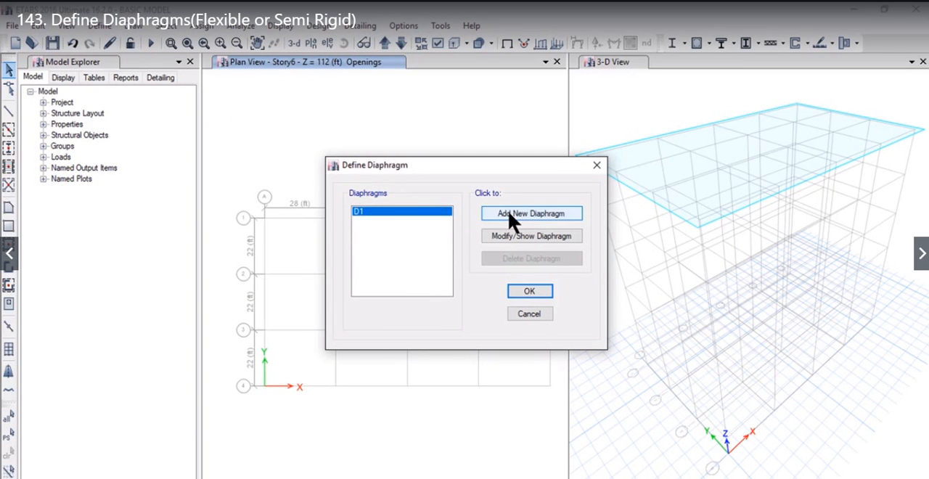
Add D2 as a rigid diaphragm beside D1, then start defining diaphragm D3
click(531, 213)
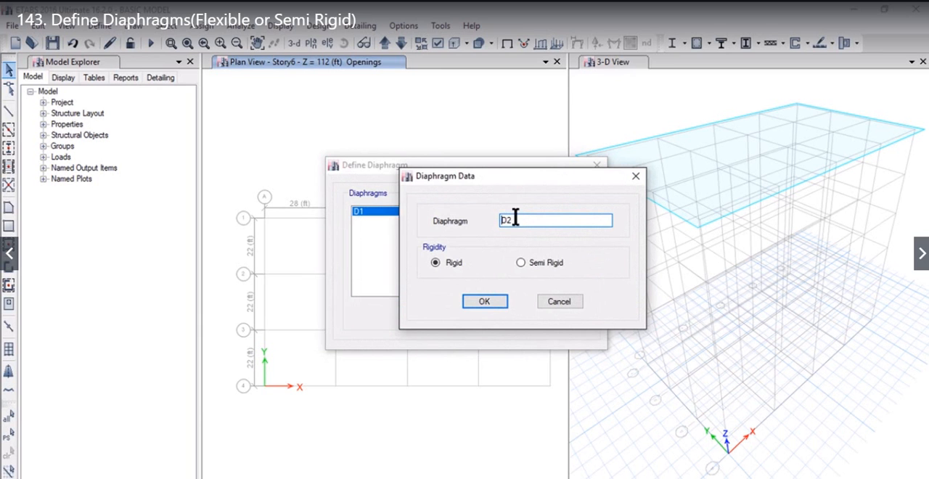
mouse_move(520, 262)
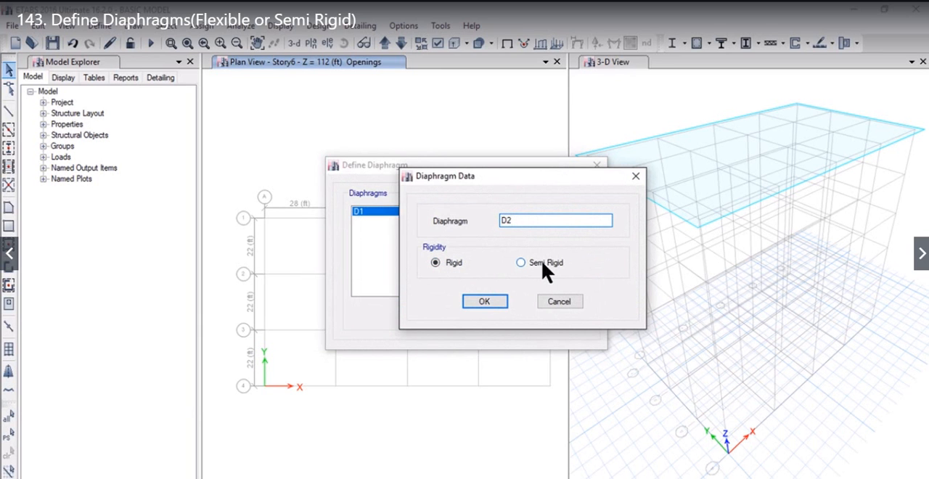
click(435, 262)
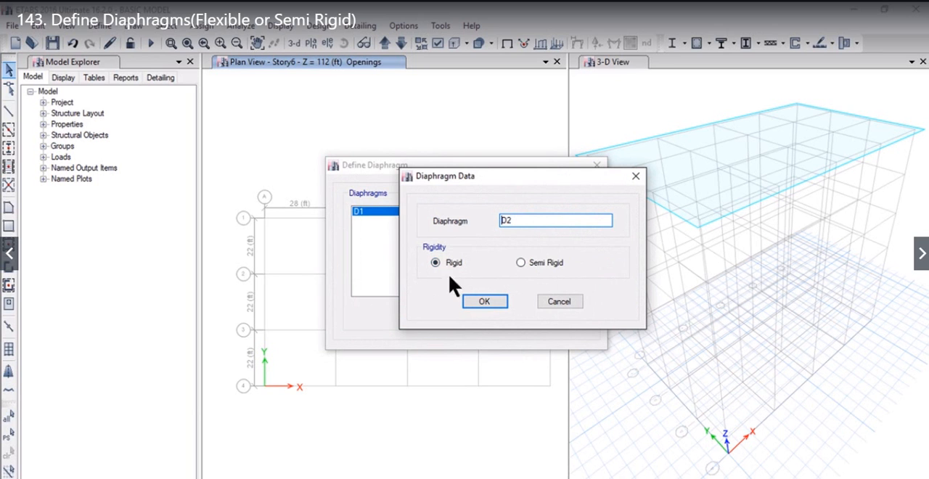
mouse_move(426, 289)
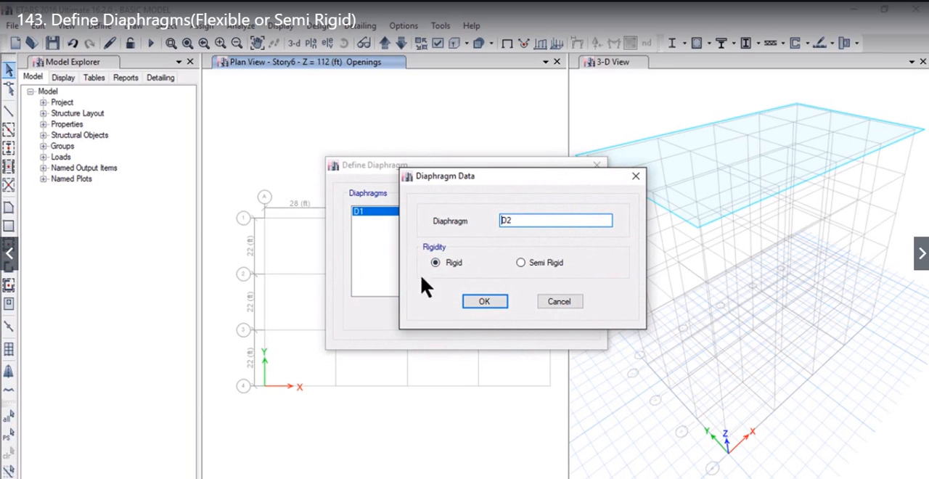
mouse_move(472, 275)
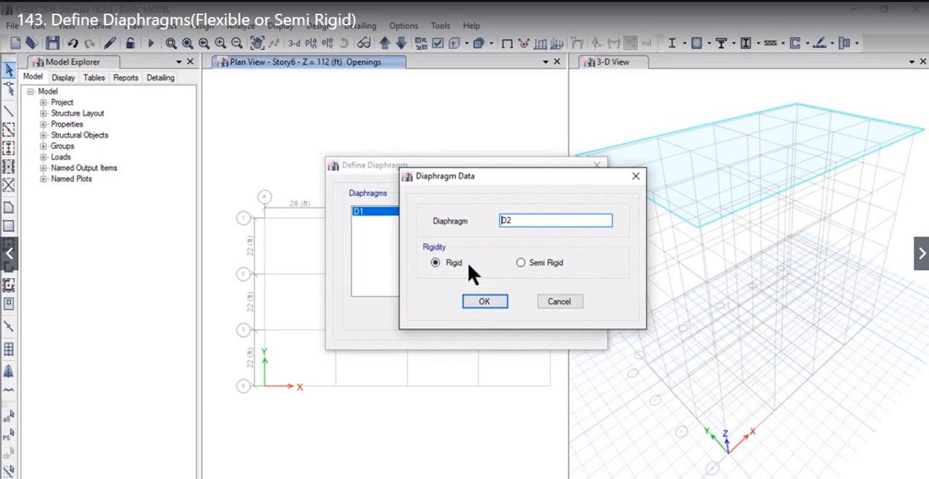
click(555, 220)
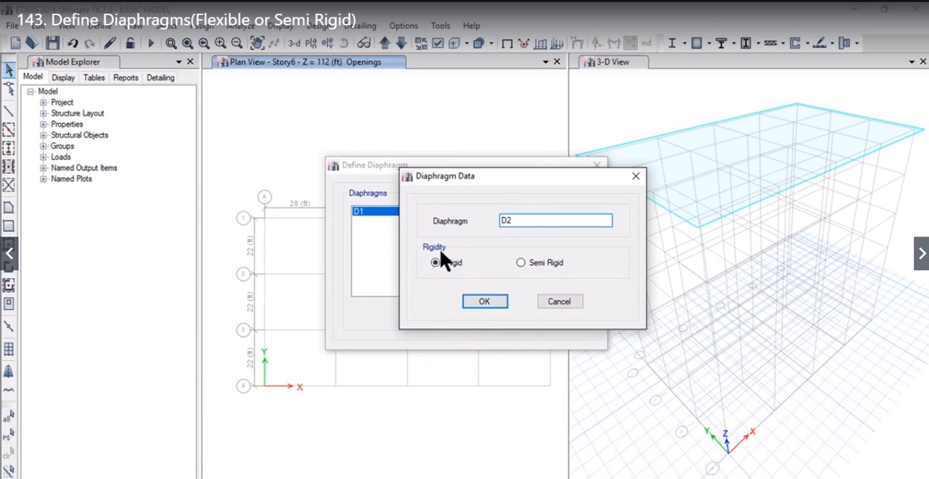
click(485, 302)
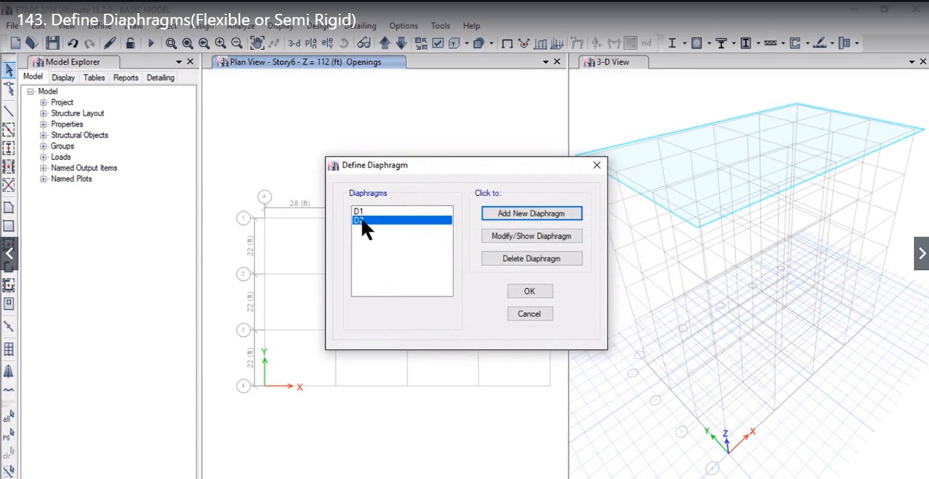
click(531, 212)
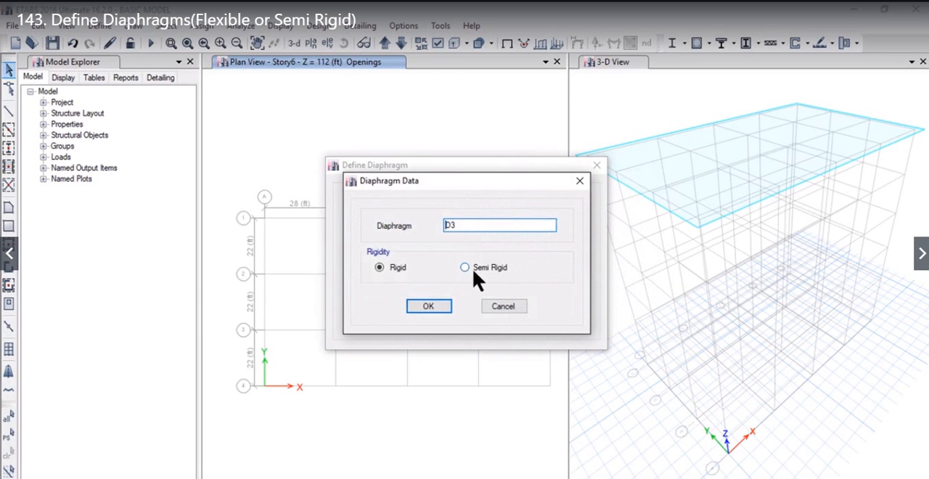
Save diaphragm D3 with Semi Rigid rigidity
click(465, 267)
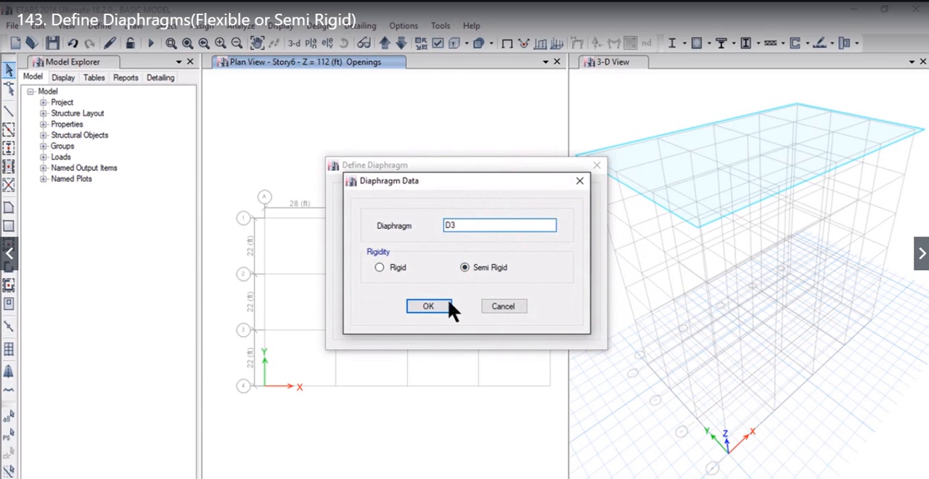
click(427, 306)
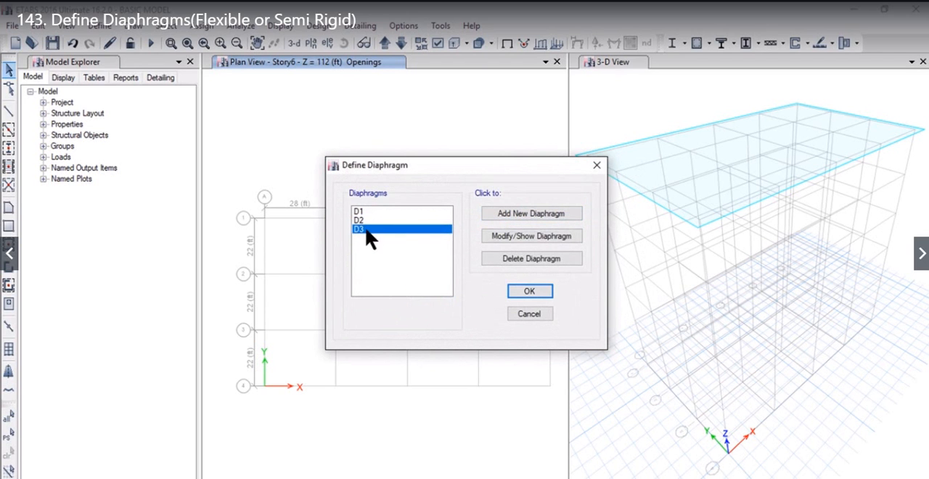
mouse_move(531, 212)
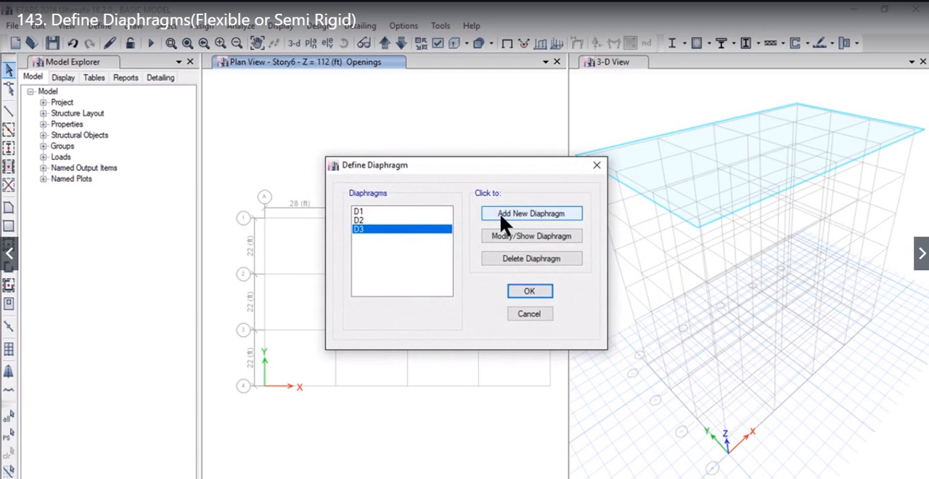
Accept the default name D4 with Rigid rigidity and add it
click(531, 212)
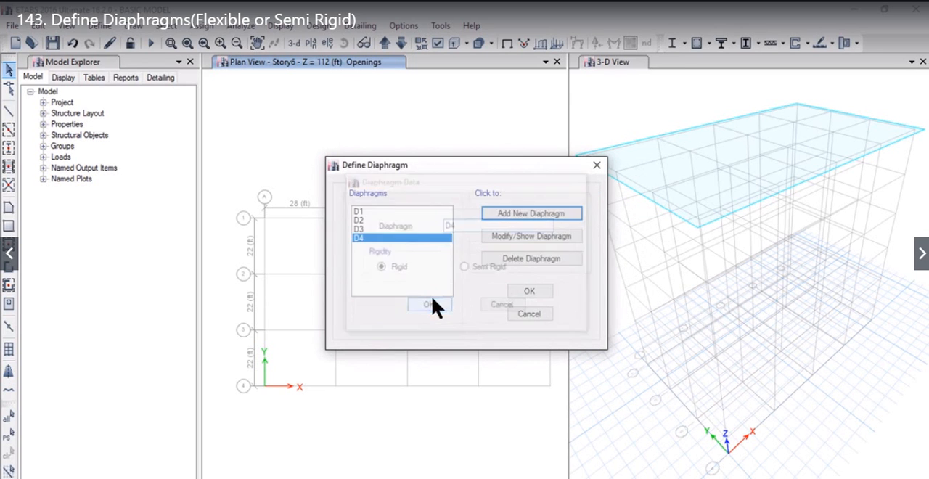
click(428, 304)
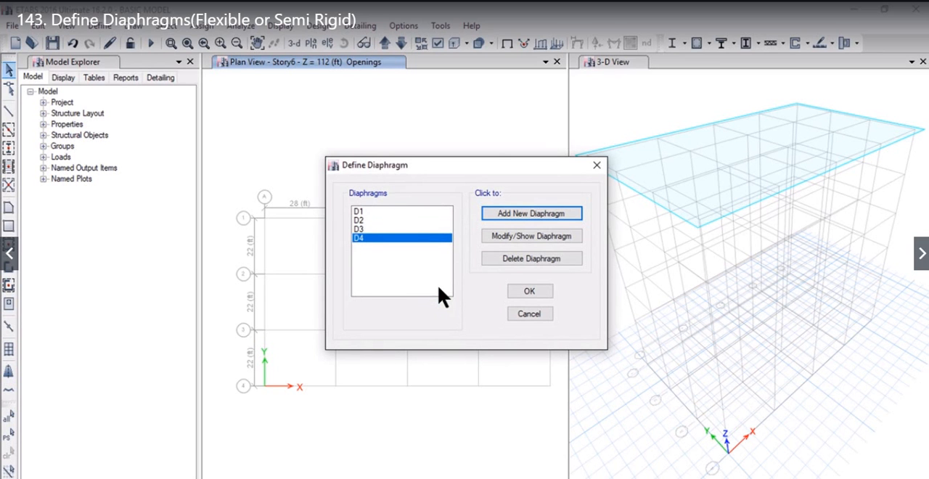
mouse_move(373, 249)
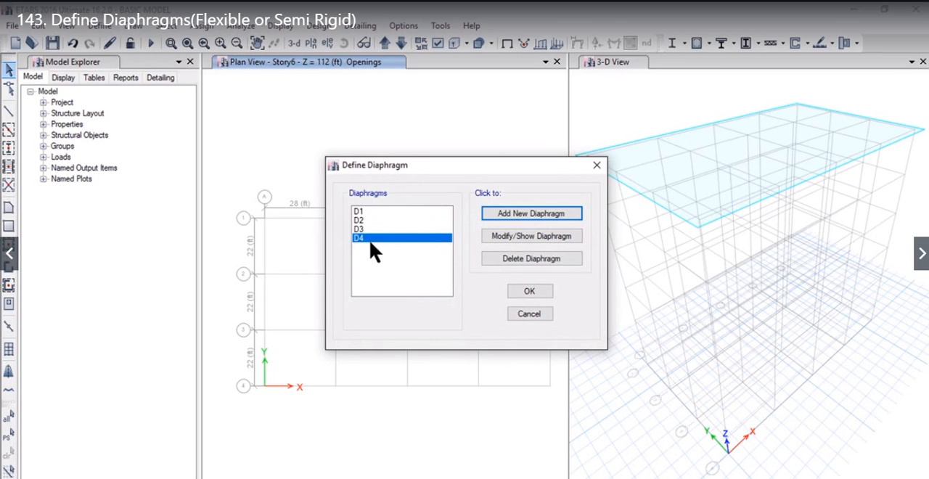
mouse_move(384, 240)
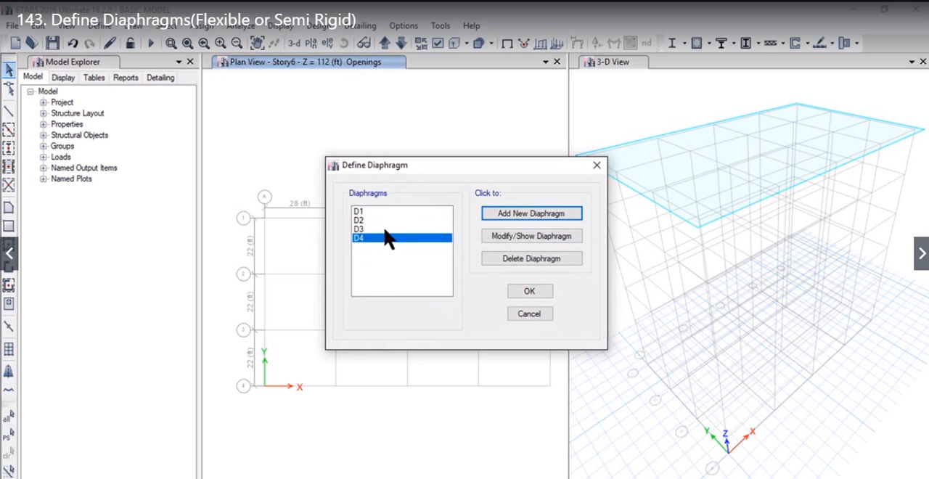
Reopen diaphragm D3's settings and set its rigidity to Rigid
click(359, 228)
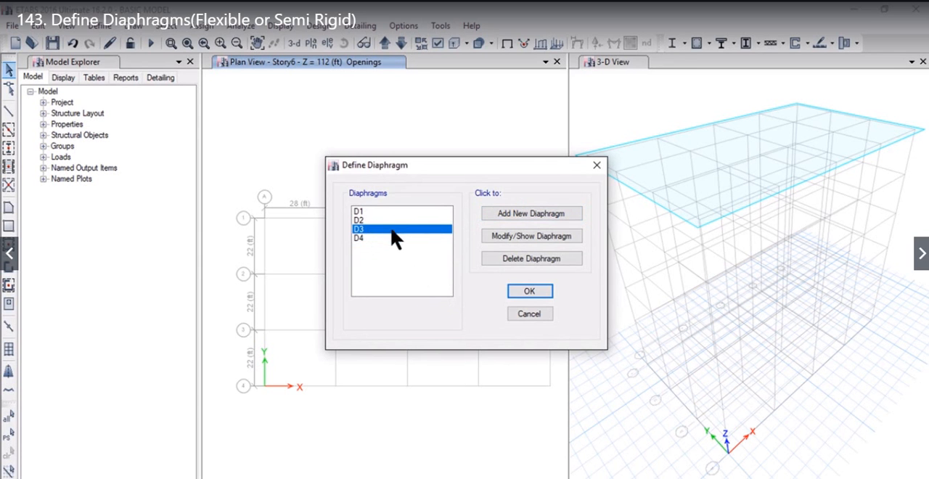
click(531, 235)
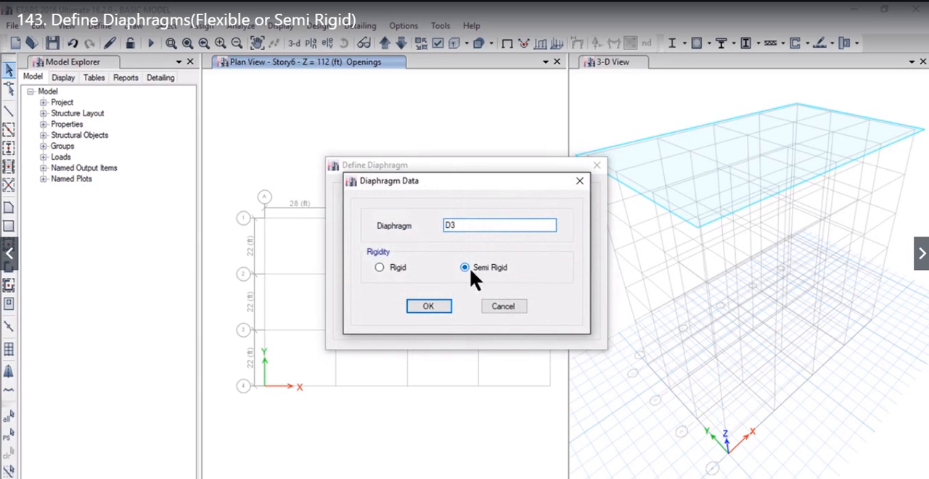
mouse_move(489, 260)
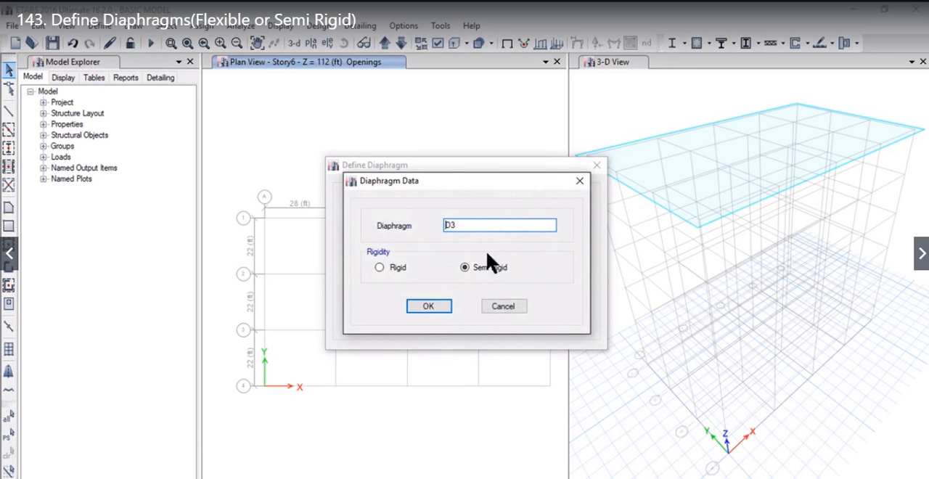
click(379, 267)
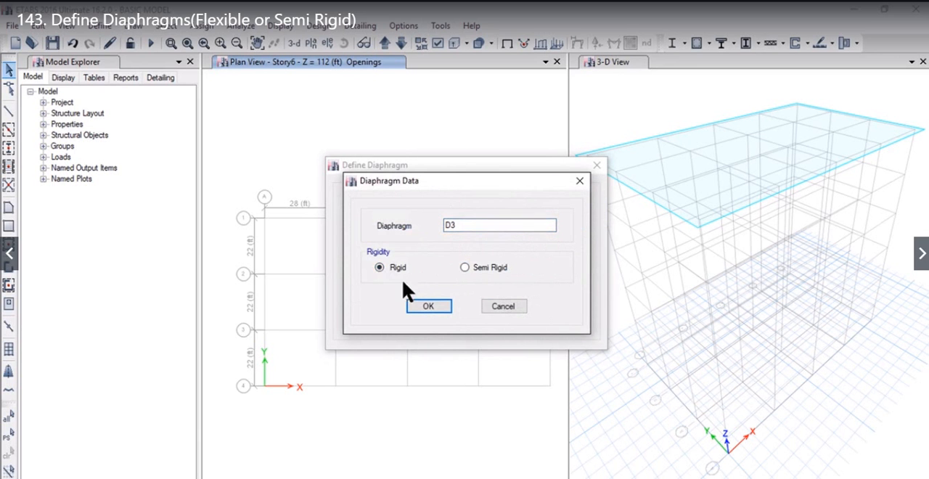
click(428, 305)
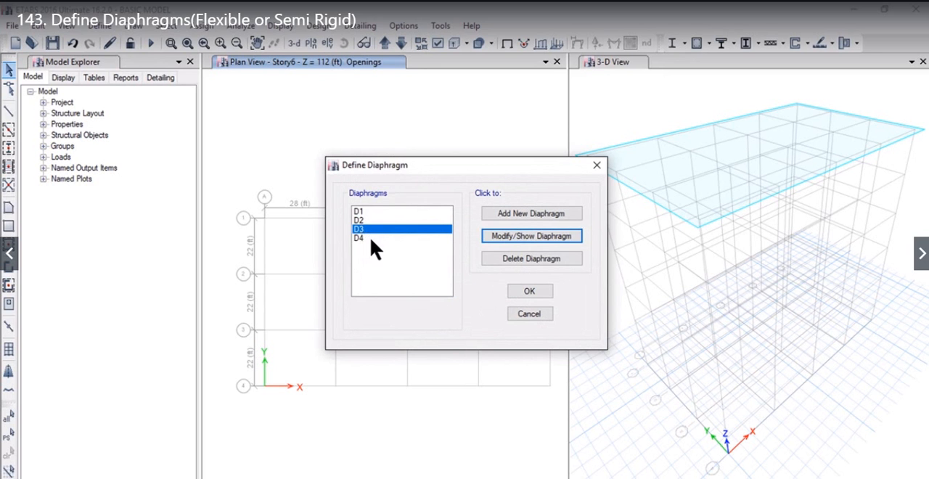
Remove D4 from the Diaphragms list with Delete Diaphragm
click(359, 238)
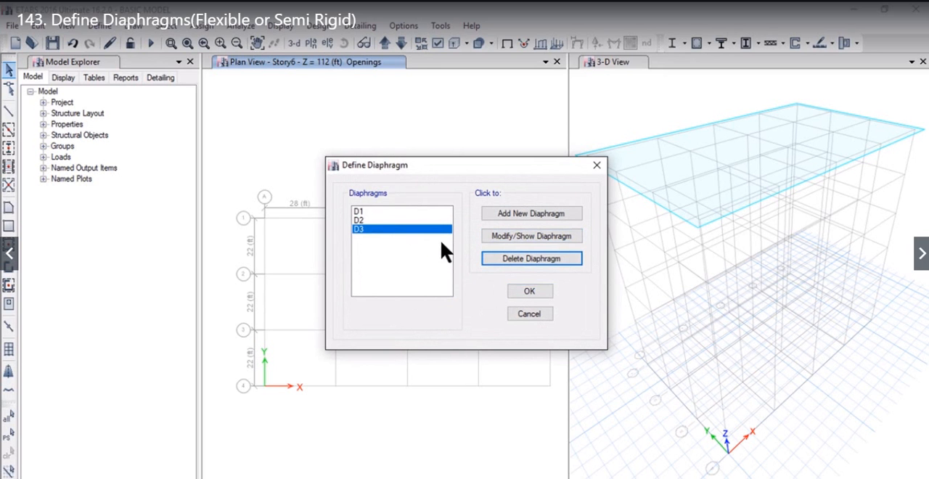
mouse_move(531, 213)
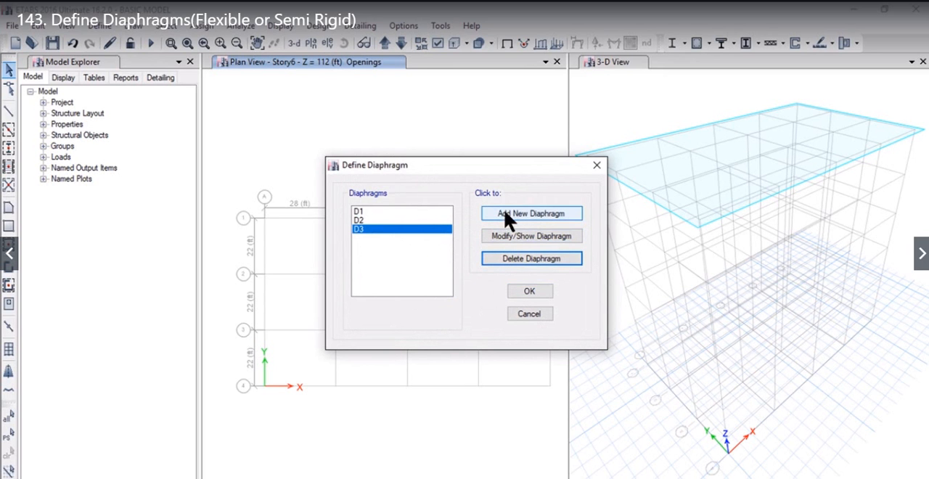